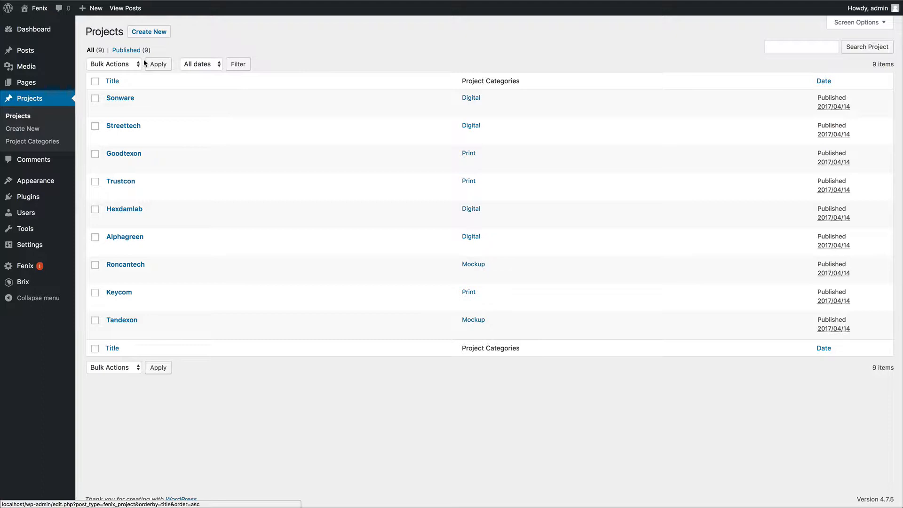
Open Sonware's edit page and scroll to its Year, Client and Role meta data.
click(112, 80)
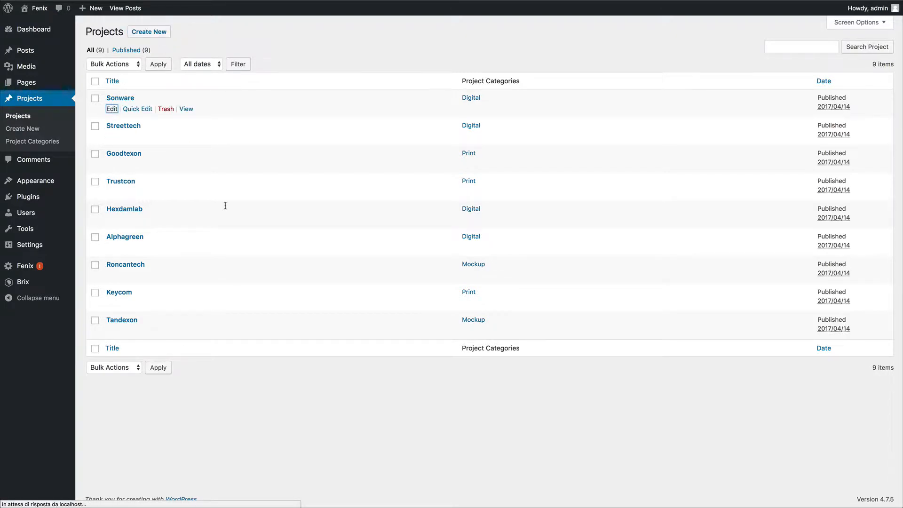
click(112, 109)
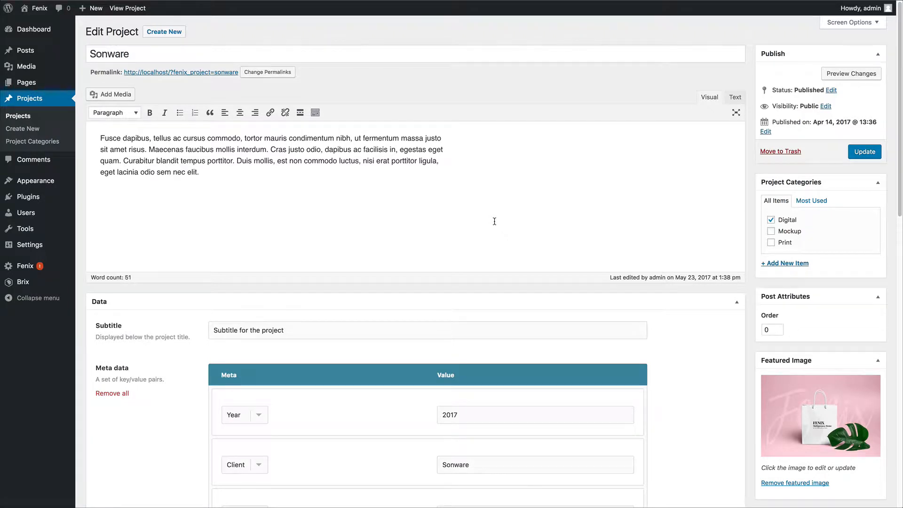
mouse_move(154, 53)
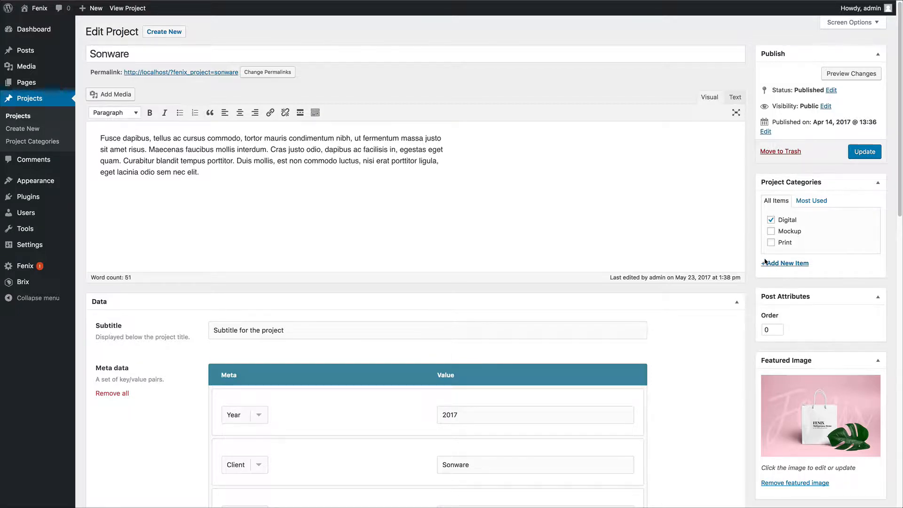
scroll(down, 3)
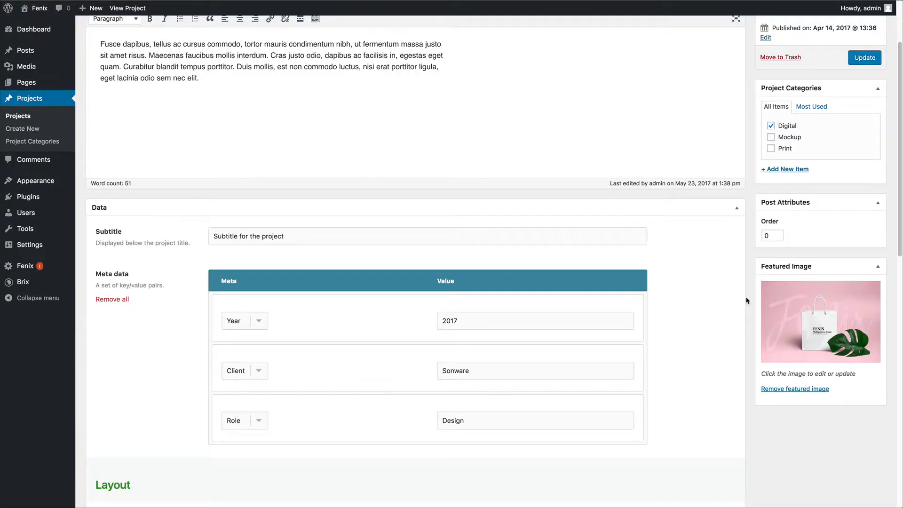
scroll(down, 3)
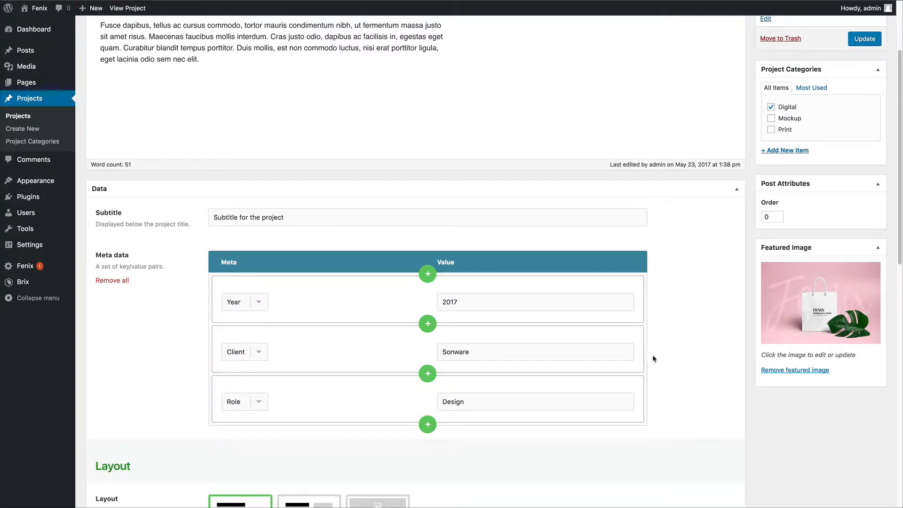
click(244, 302)
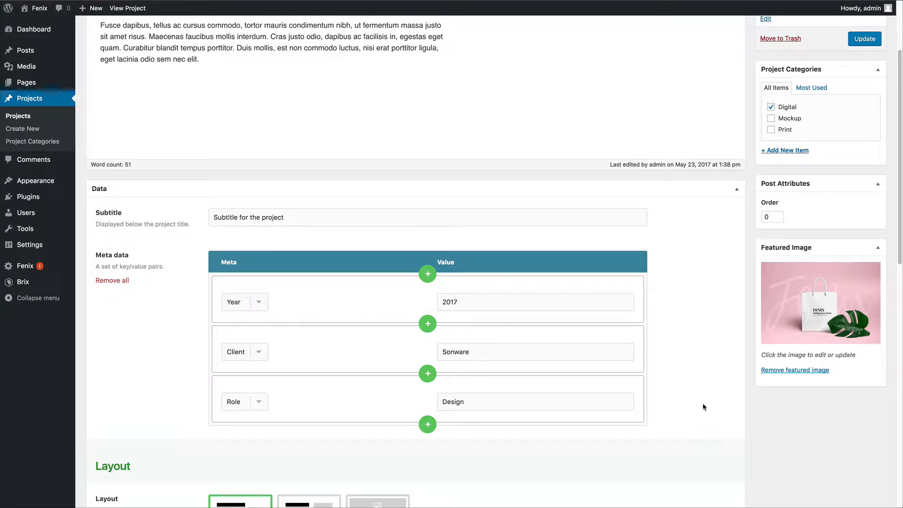
mouse_move(695, 409)
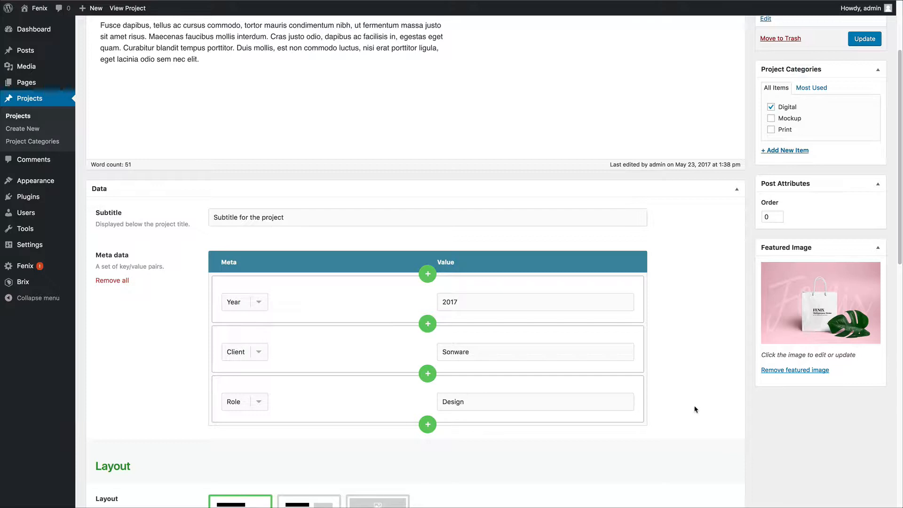
scroll(down, 3)
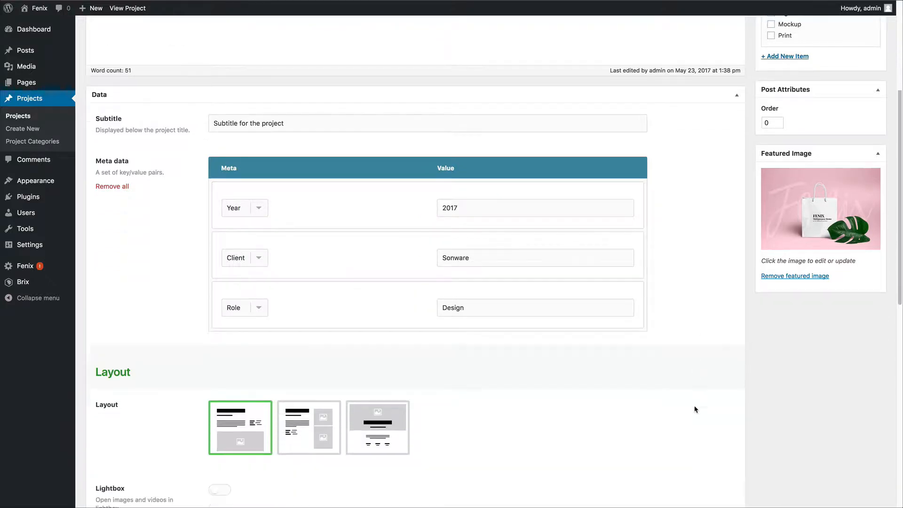
scroll(down, 3)
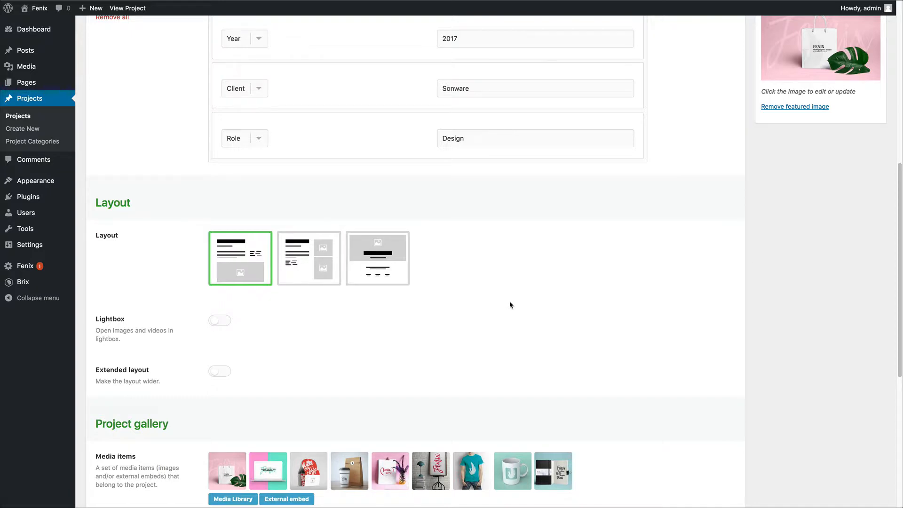
scroll(down, 3)
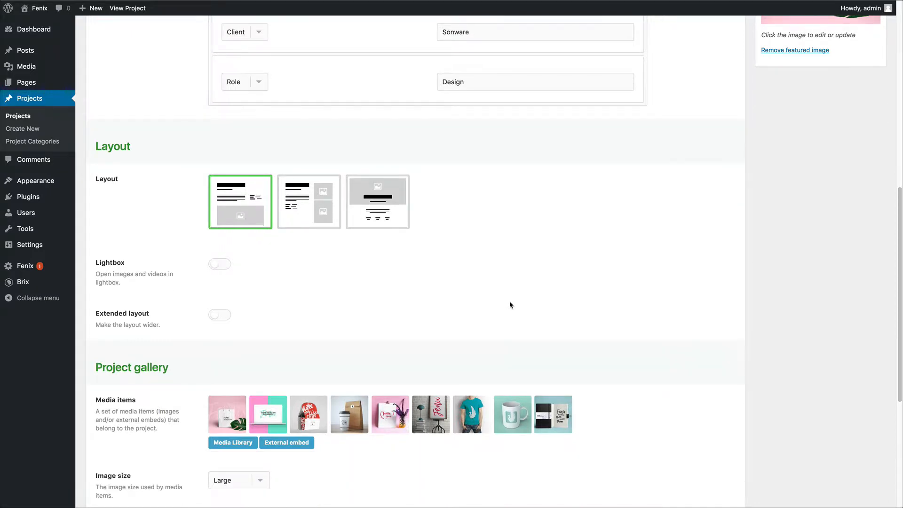
scroll(down, 3)
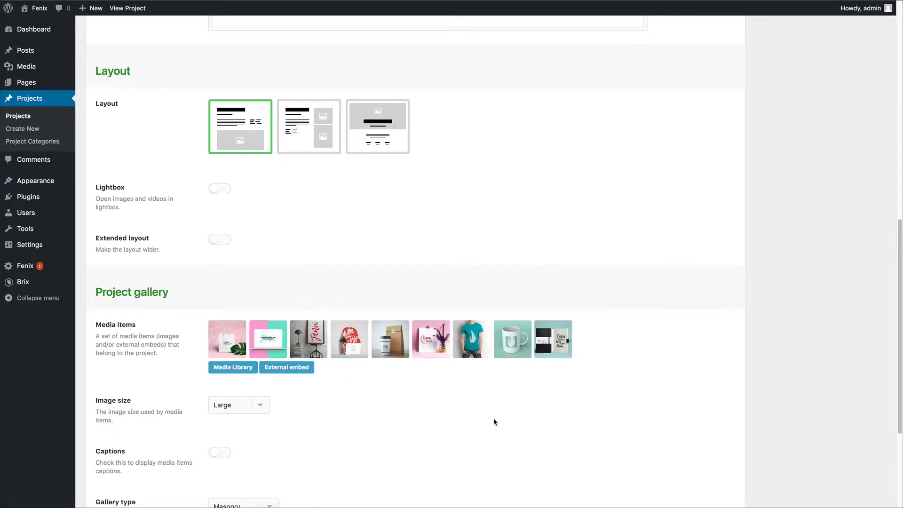
mouse_move(224, 153)
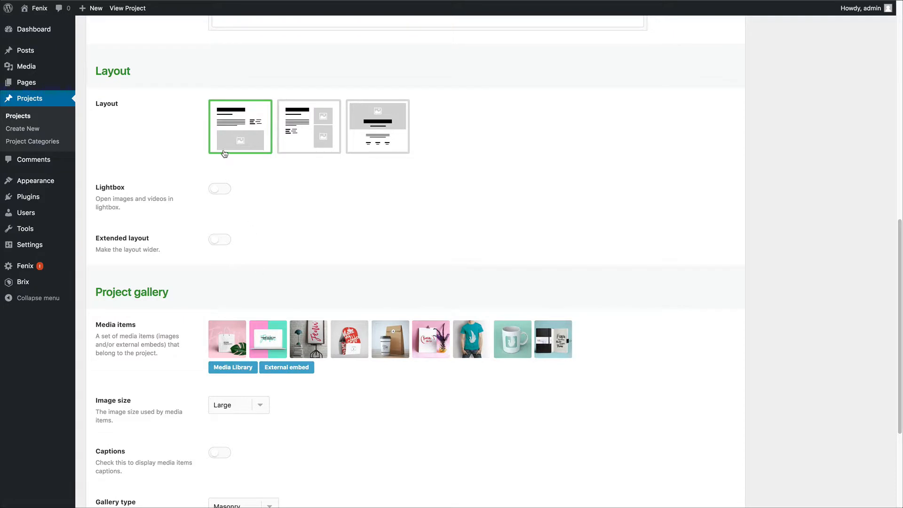
mouse_move(230, 141)
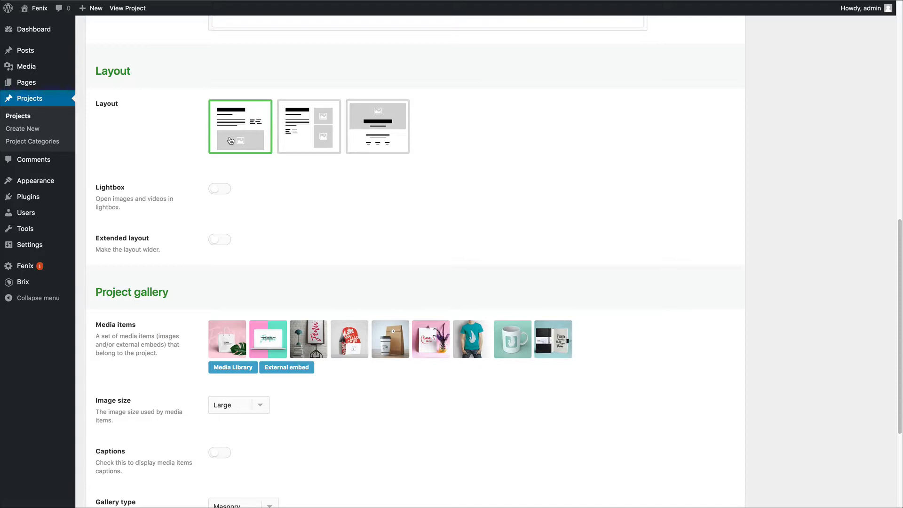
scroll(down, 3)
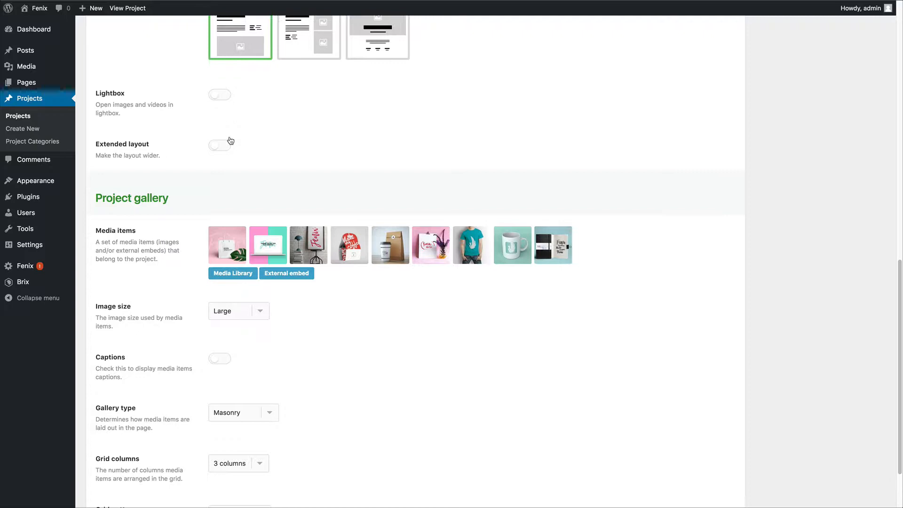
scroll(down, 3)
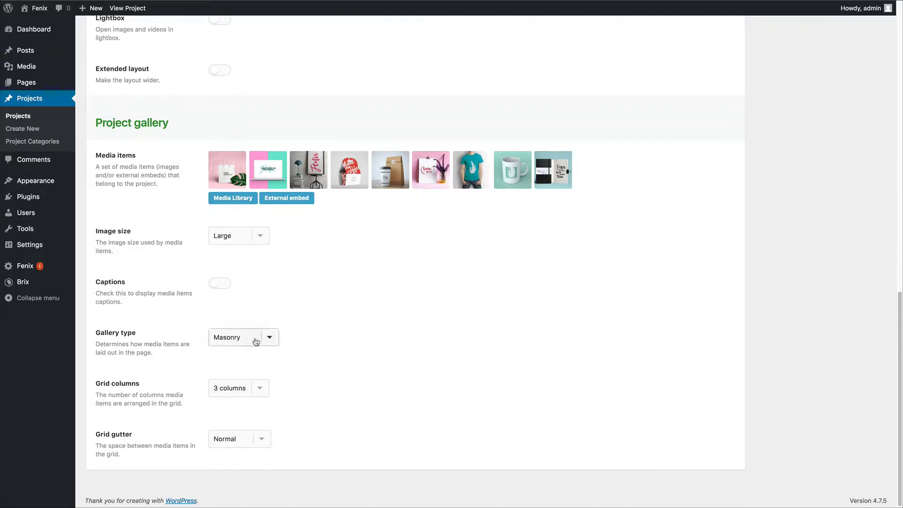
click(243, 337)
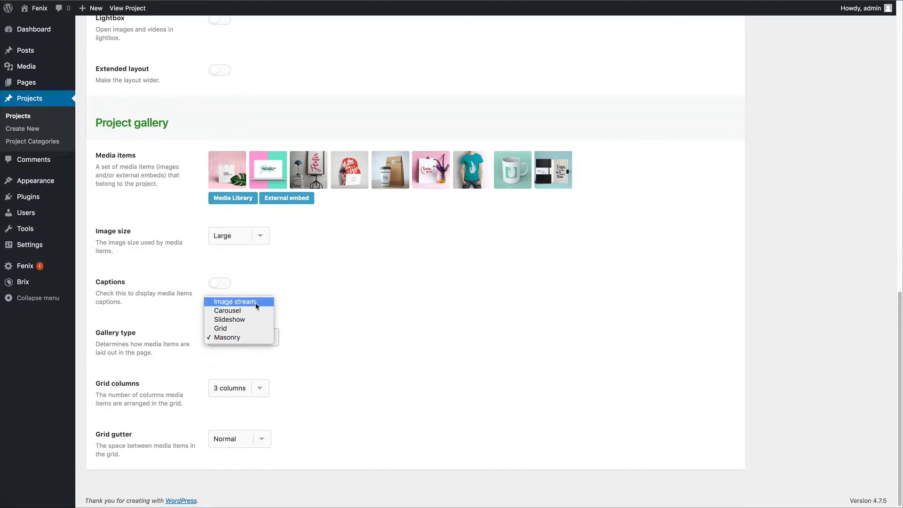
mouse_move(284, 370)
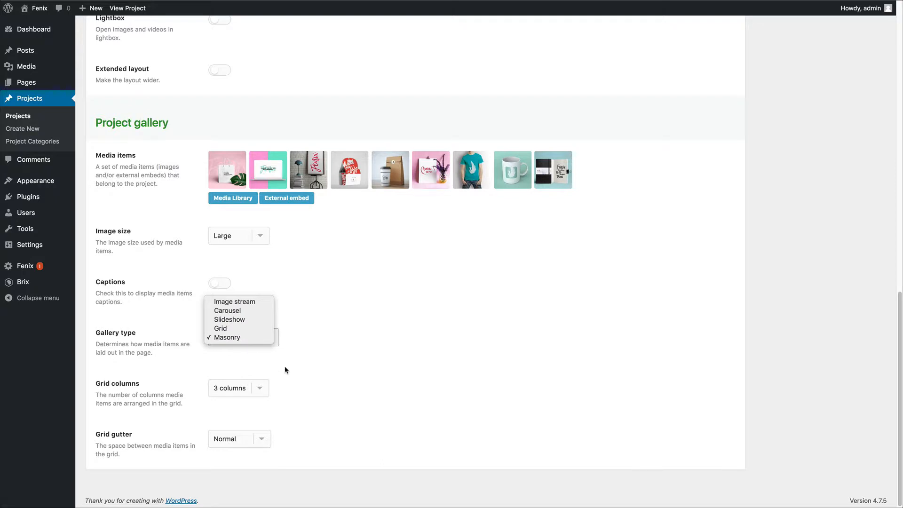
mouse_move(234, 338)
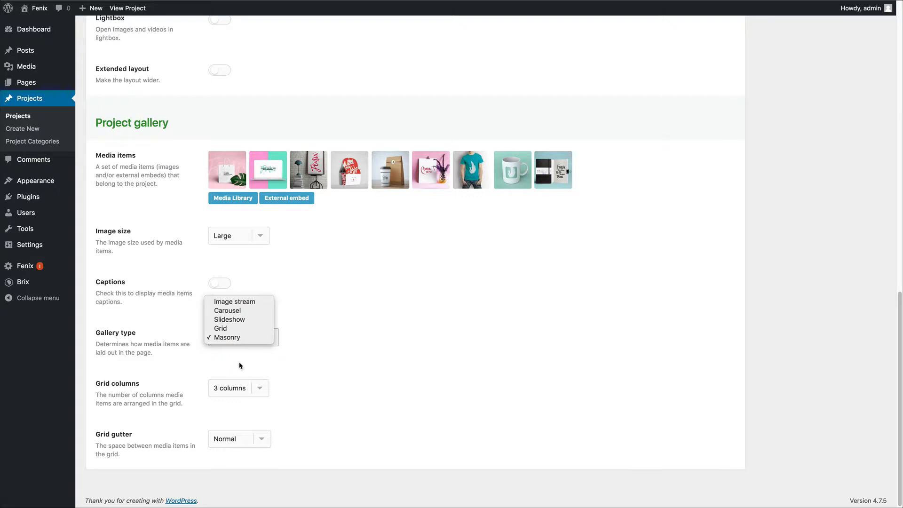
click(225, 337)
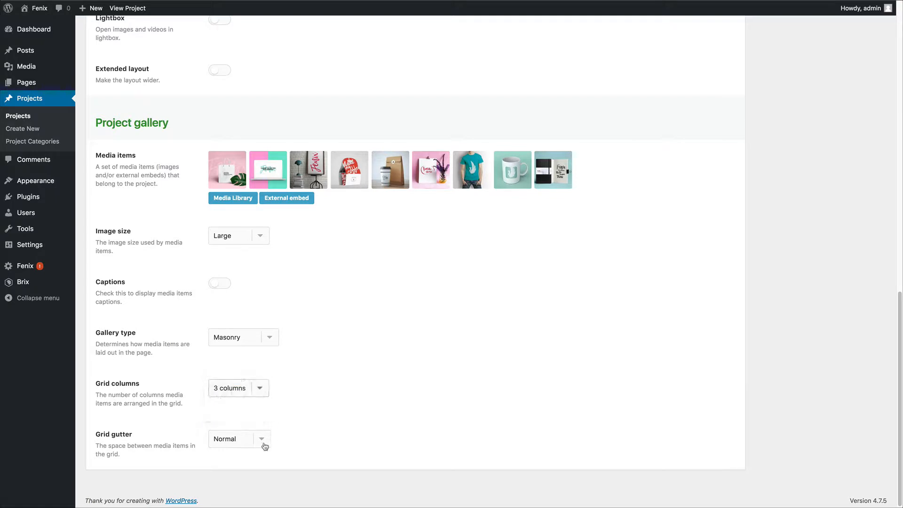
click(238, 439)
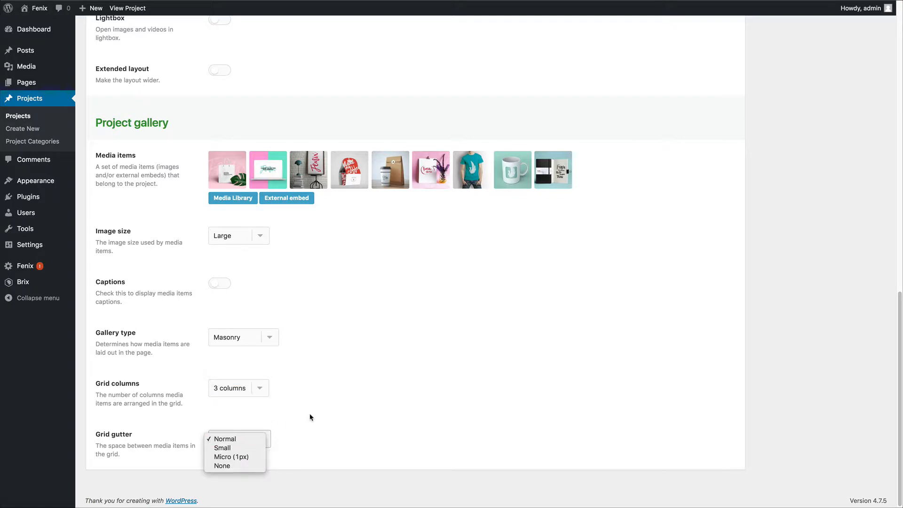
click(224, 439)
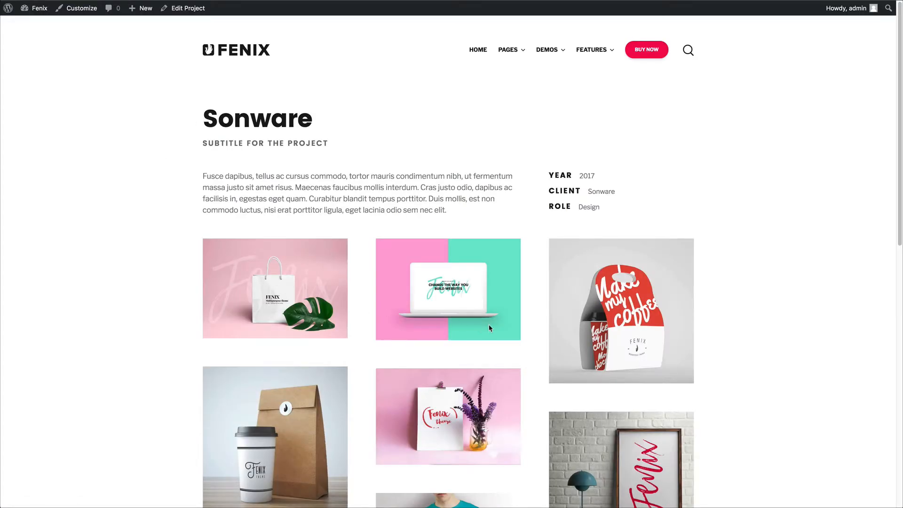
Scroll through the Sonware project page, then return to the admin Pages list.
scroll(down, 3)
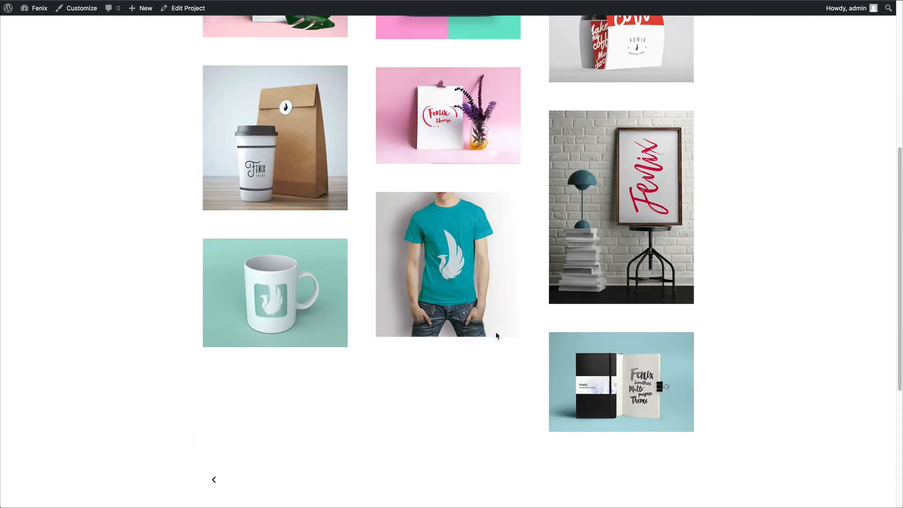
scroll(down, 3)
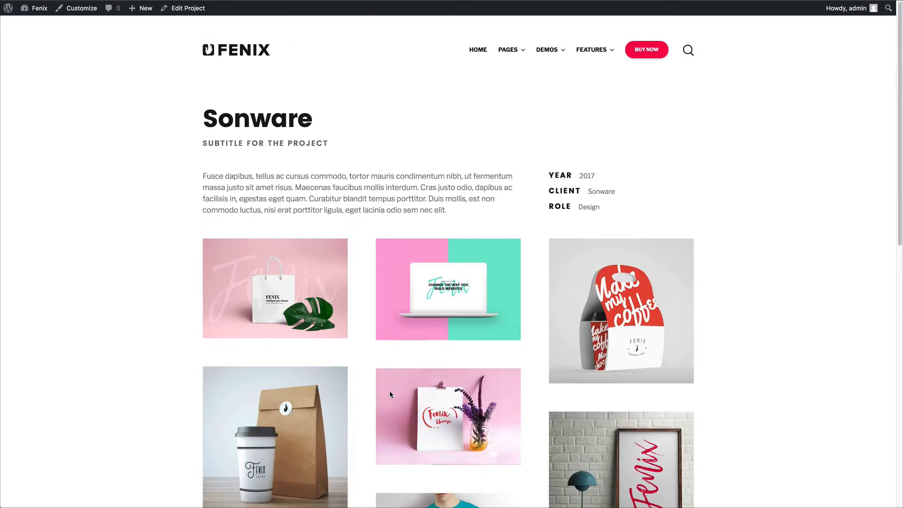
click(39, 8)
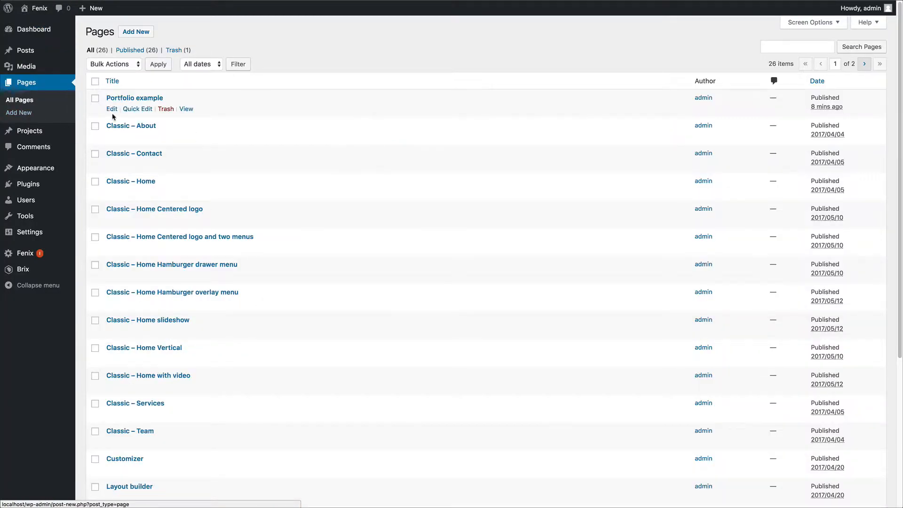
Edit the Portfolio example page and open its portfolio block settings in Brix.
click(112, 109)
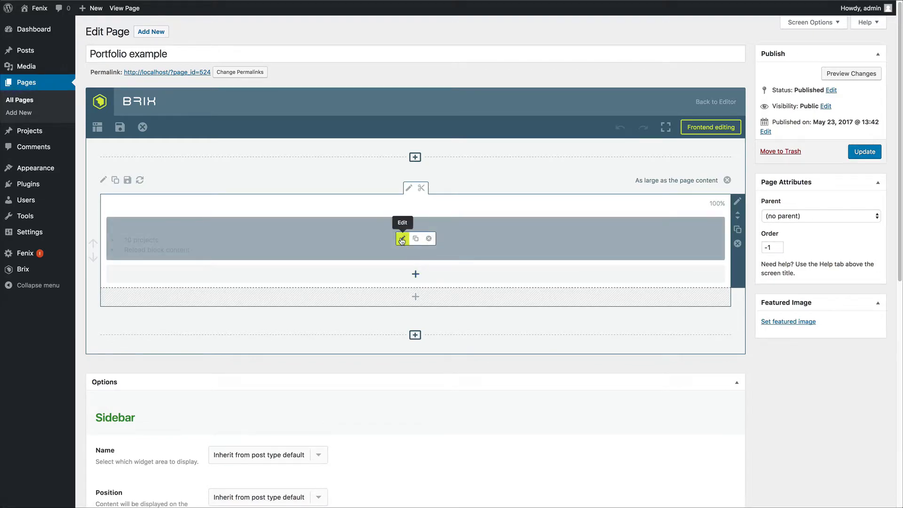
click(401, 237)
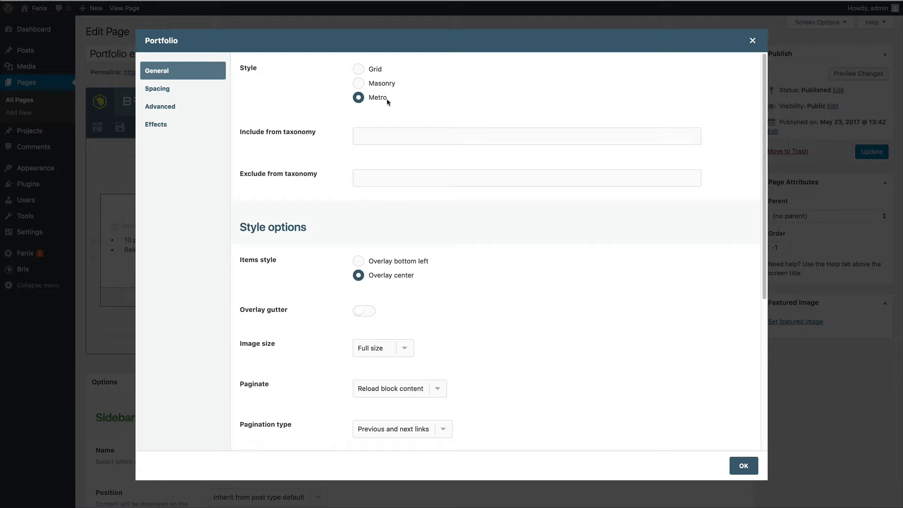
mouse_move(376, 105)
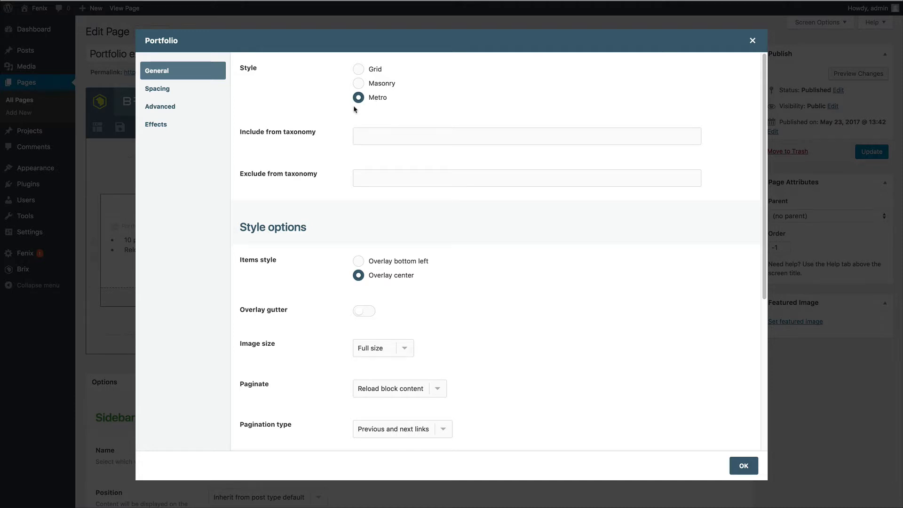
Select the Metro style in the Portfolio dialog's General tab.
click(525, 135)
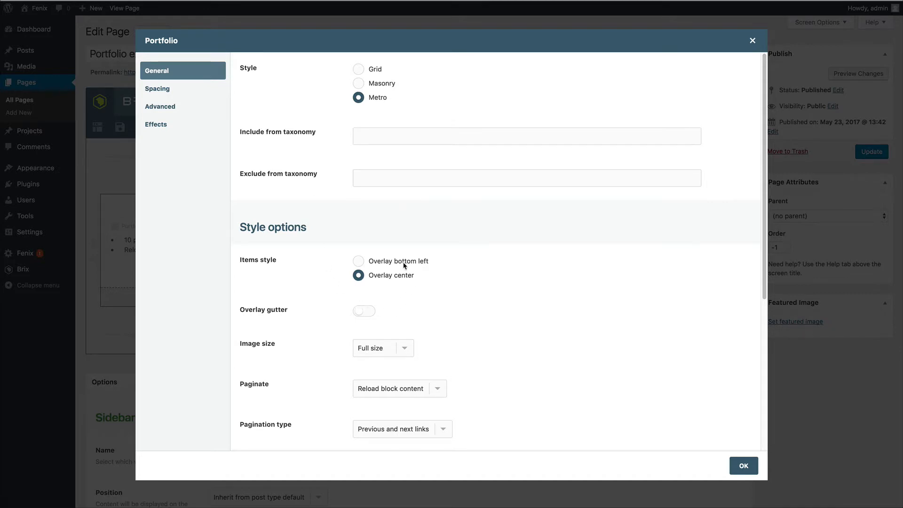
Keep the Custom filter, move All categories after Role, and confirm with OK.
scroll(down, 3)
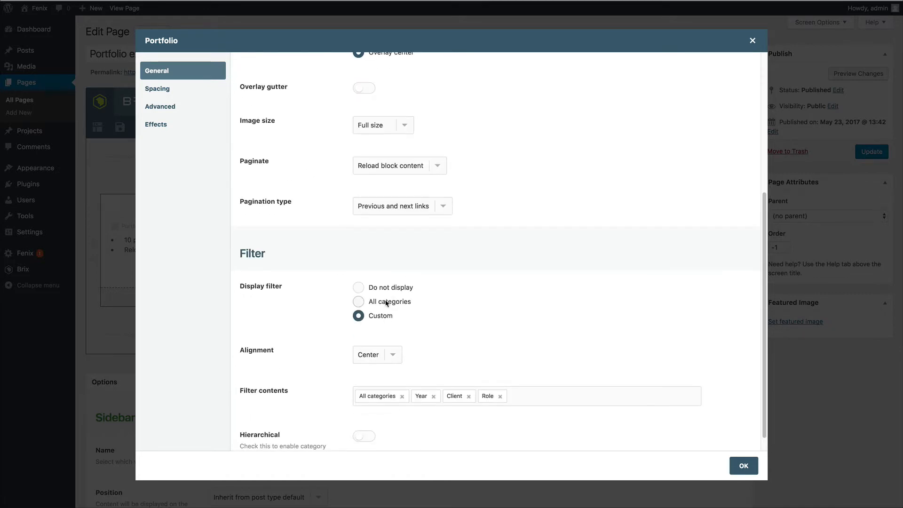
scroll(down, 3)
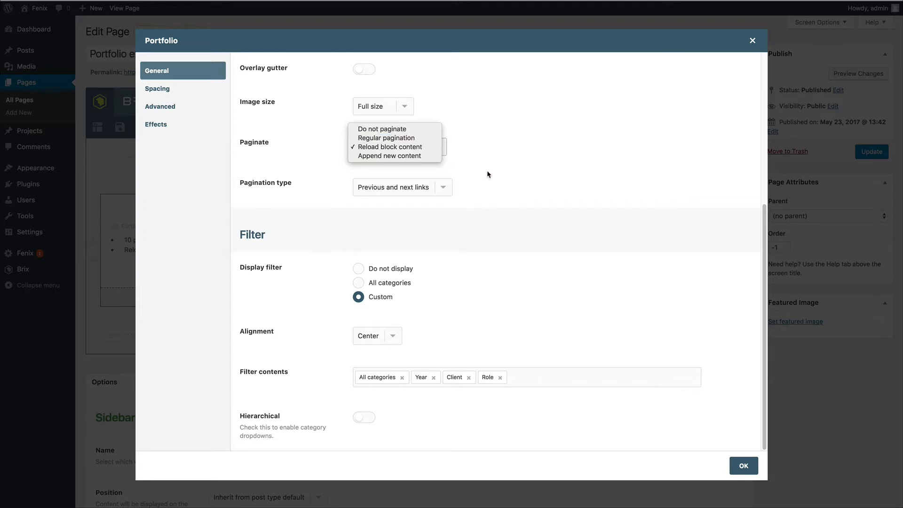
click(391, 146)
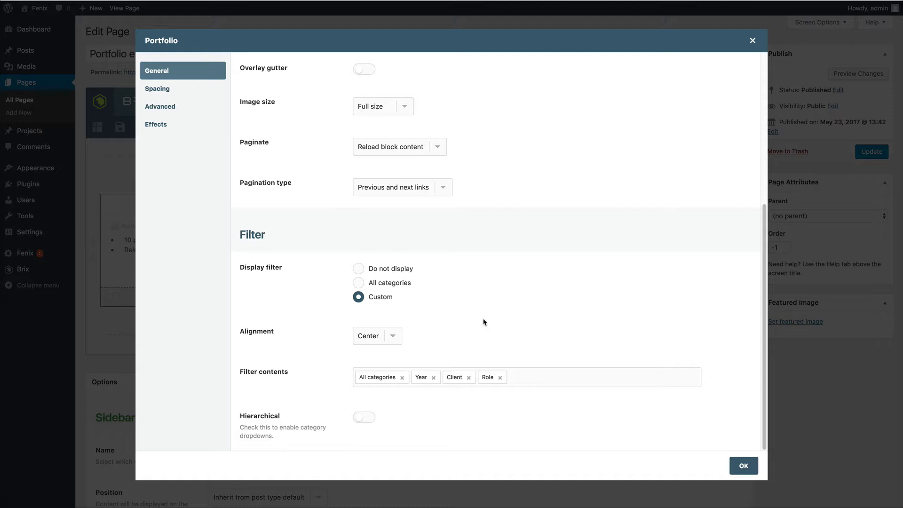
mouse_move(431, 315)
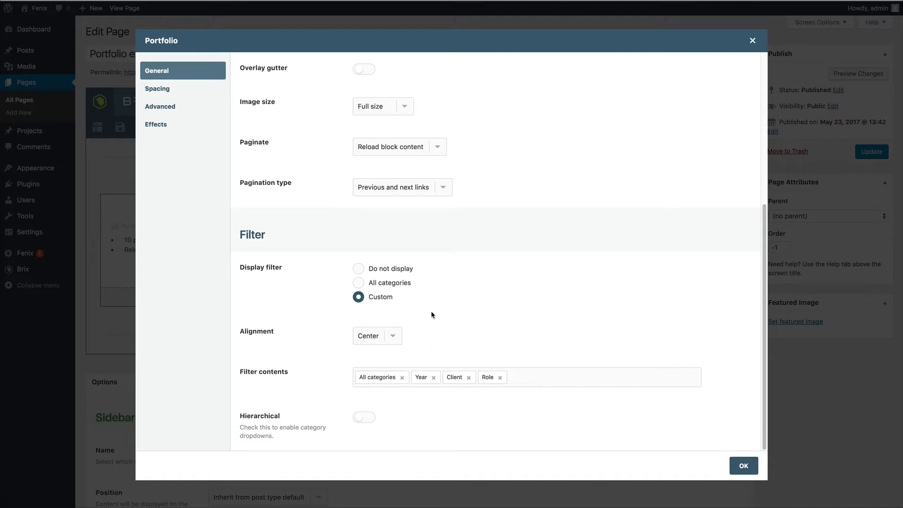
click(376, 336)
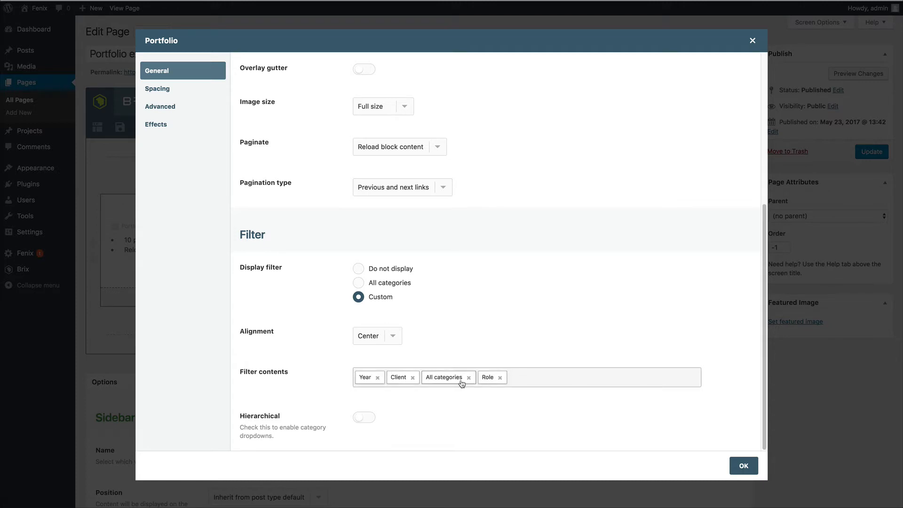
drag(447, 377, 487, 377)
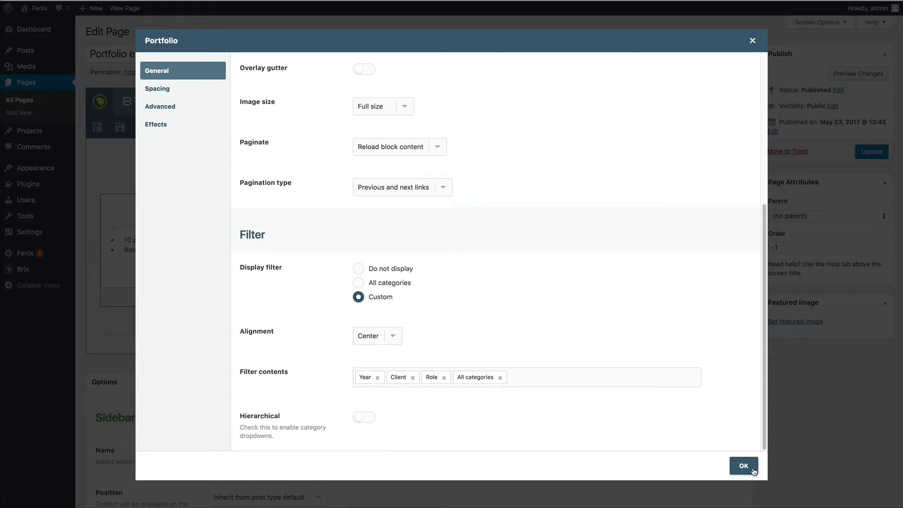
click(742, 465)
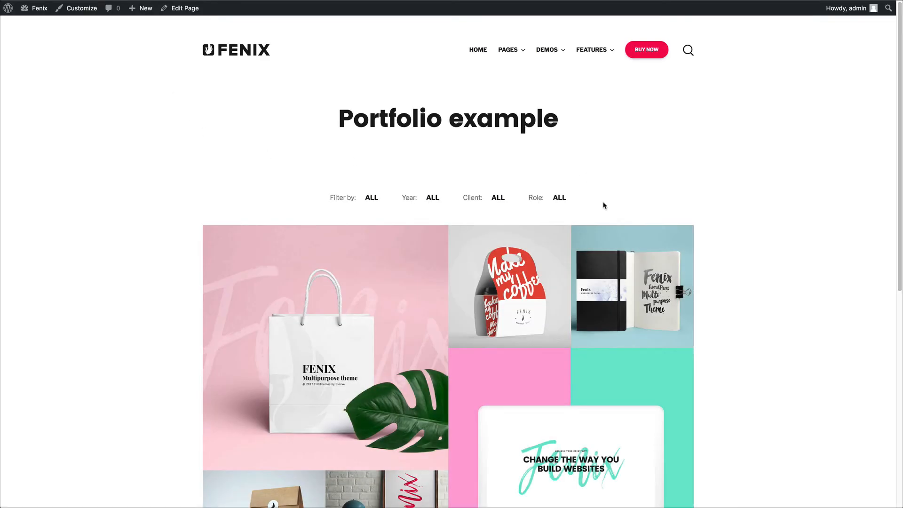
click(372, 197)
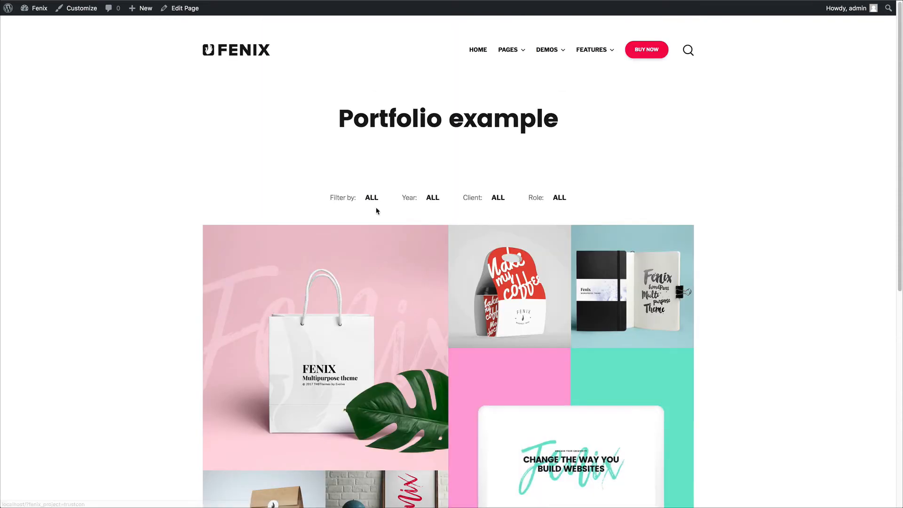
click(372, 197)
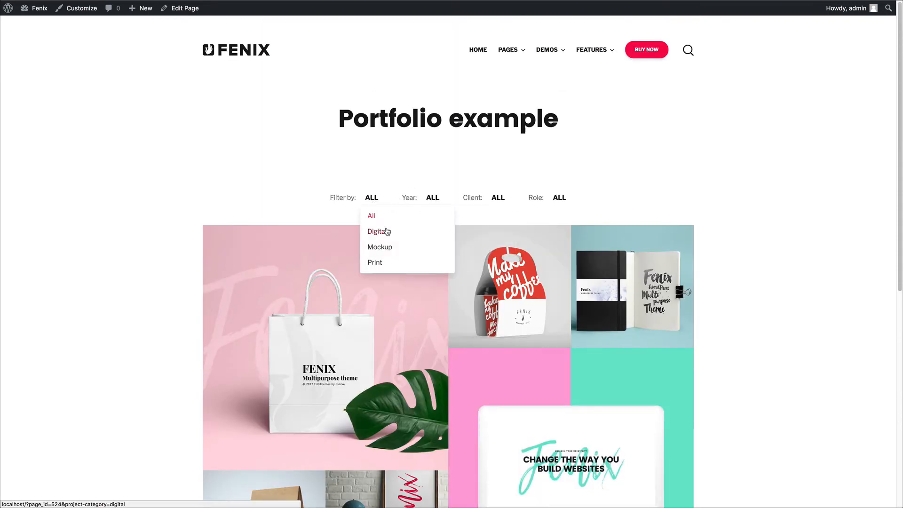
click(379, 246)
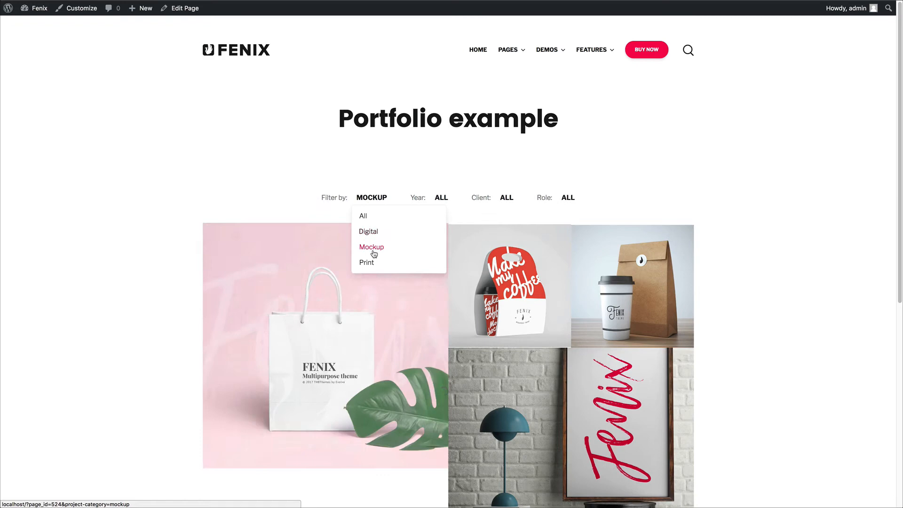
click(362, 215)
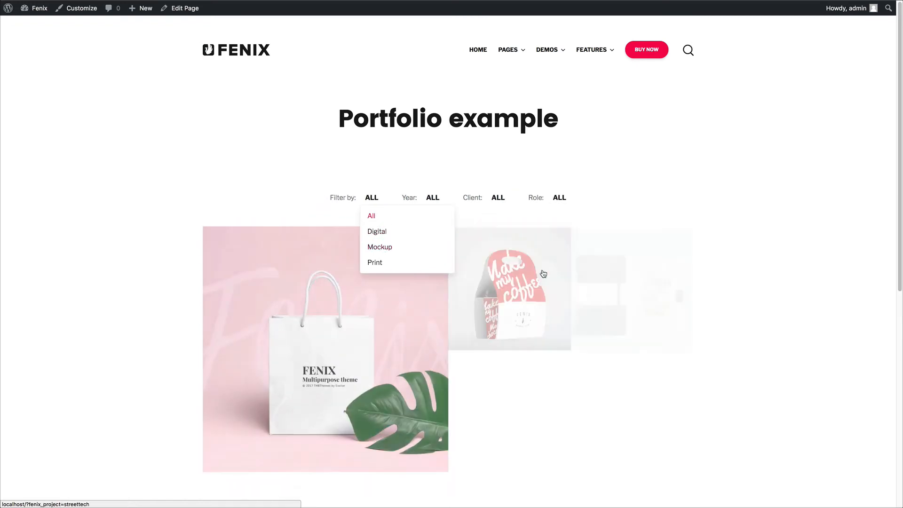
scroll(down, 3)
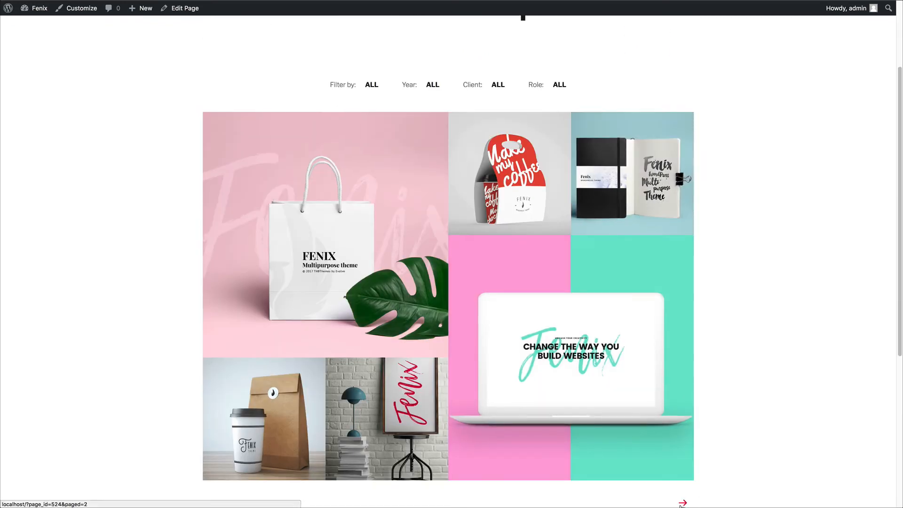